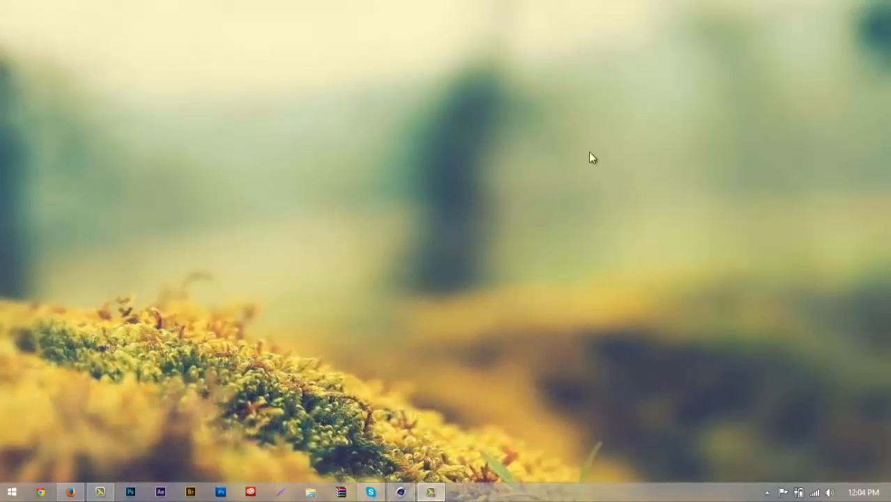
mouse_move(545, 231)
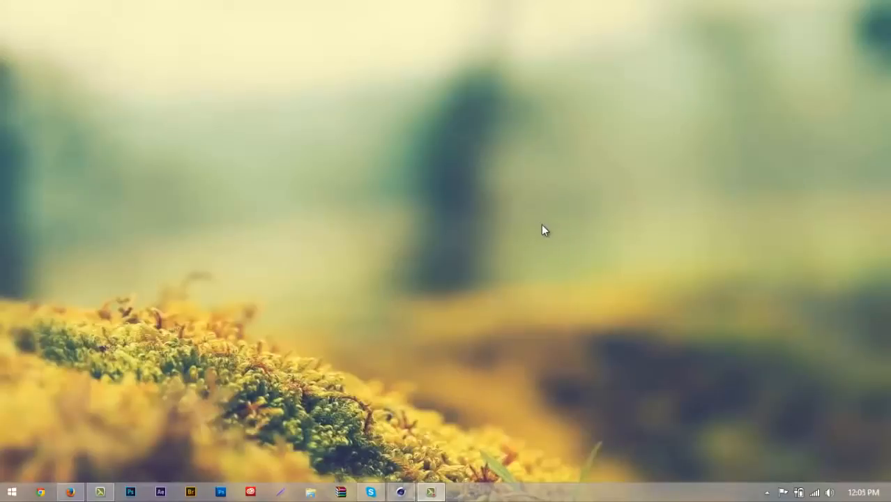
mouse_move(420, 172)
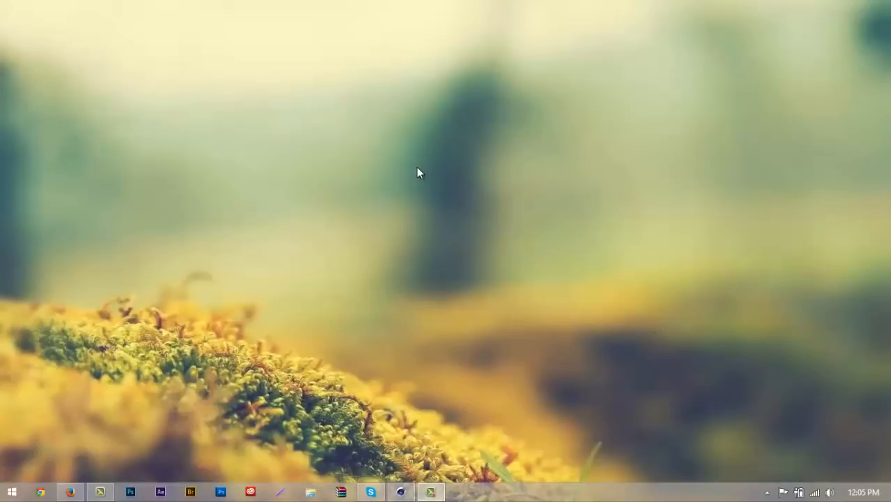
mouse_move(422, 171)
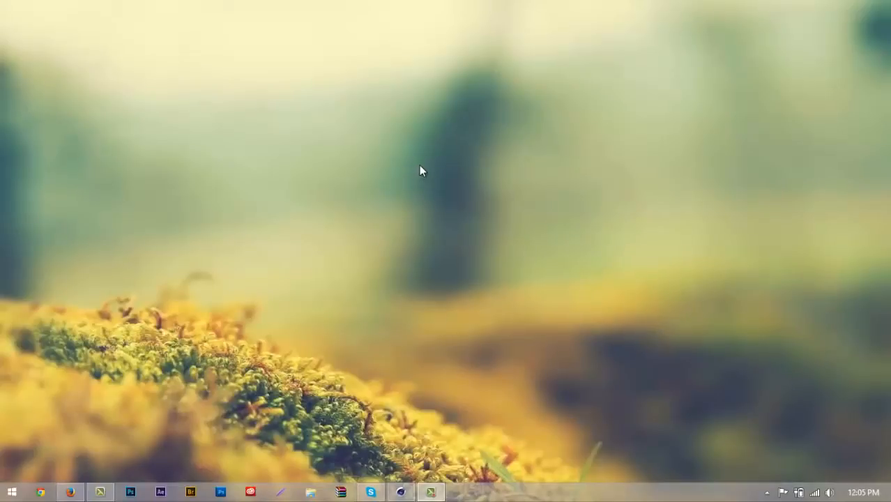
mouse_move(422, 175)
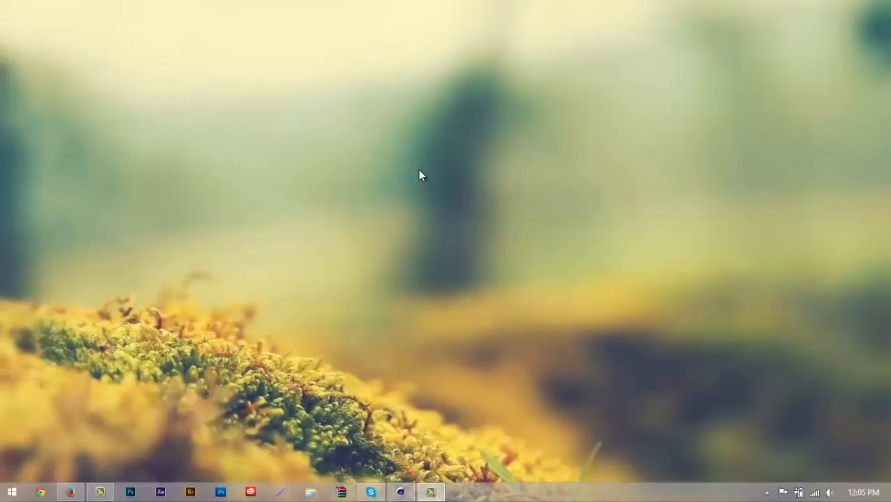
mouse_move(421, 200)
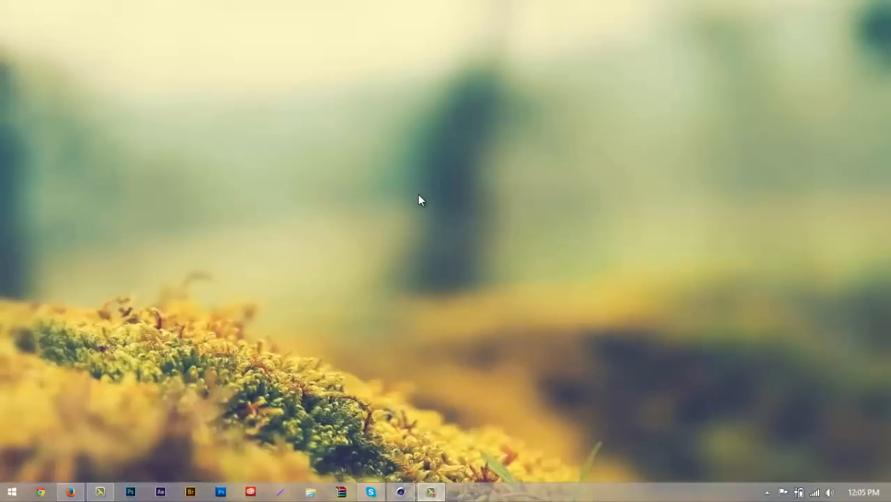
mouse_move(356, 324)
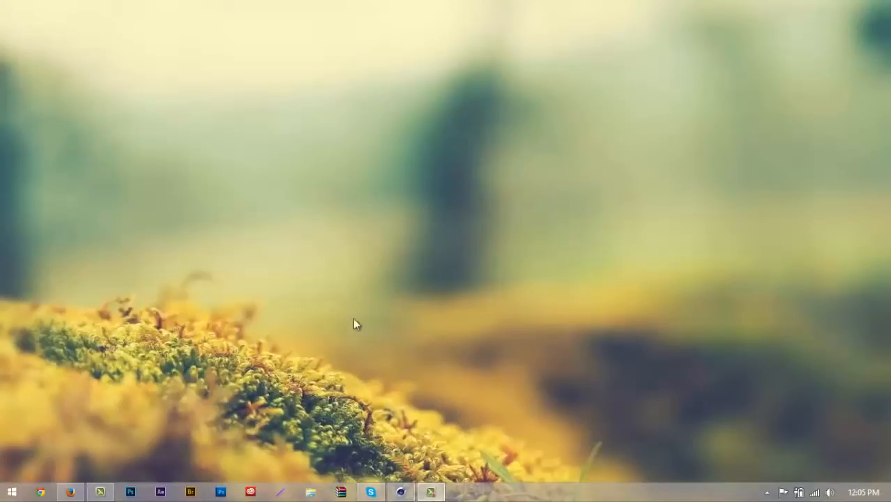
mouse_move(408, 376)
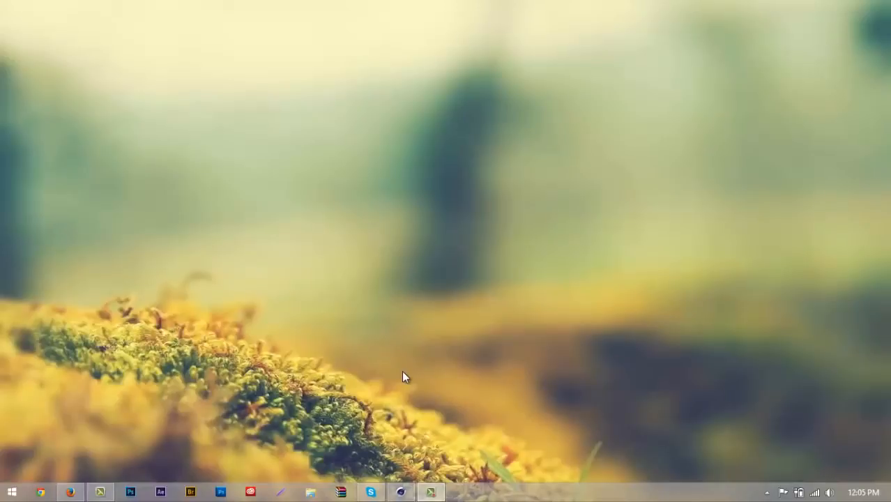
mouse_move(577, 112)
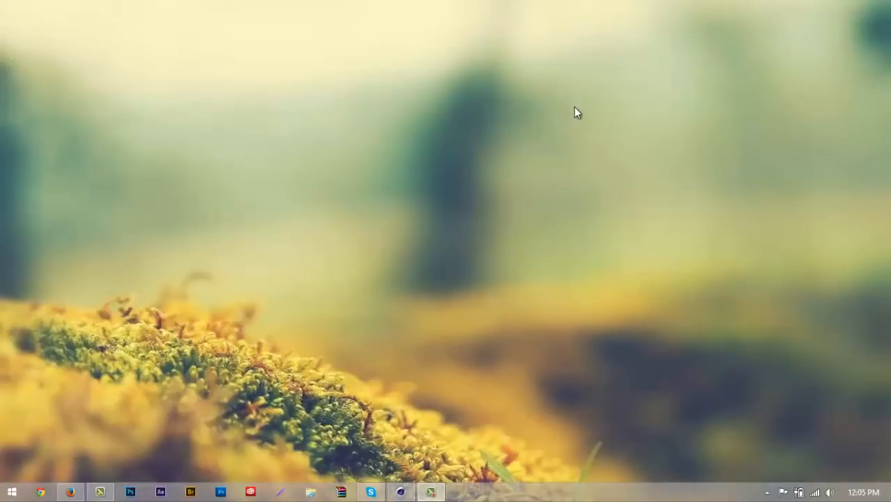
mouse_move(580, 116)
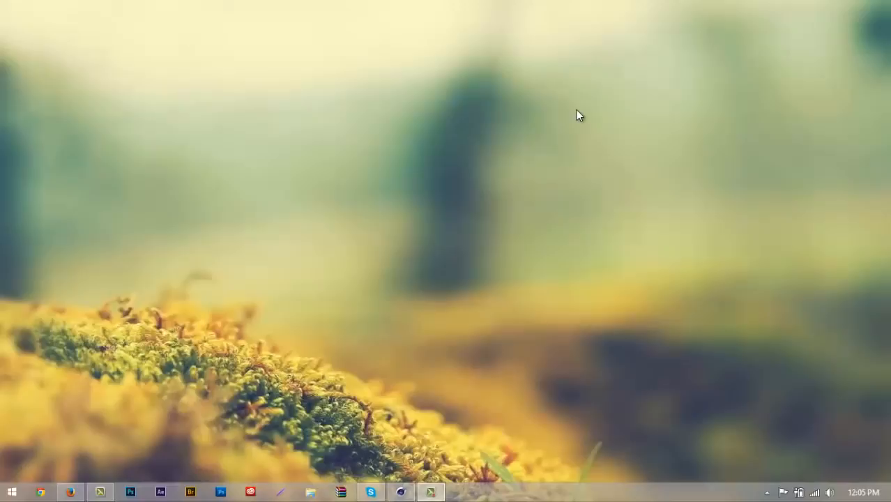
mouse_move(581, 116)
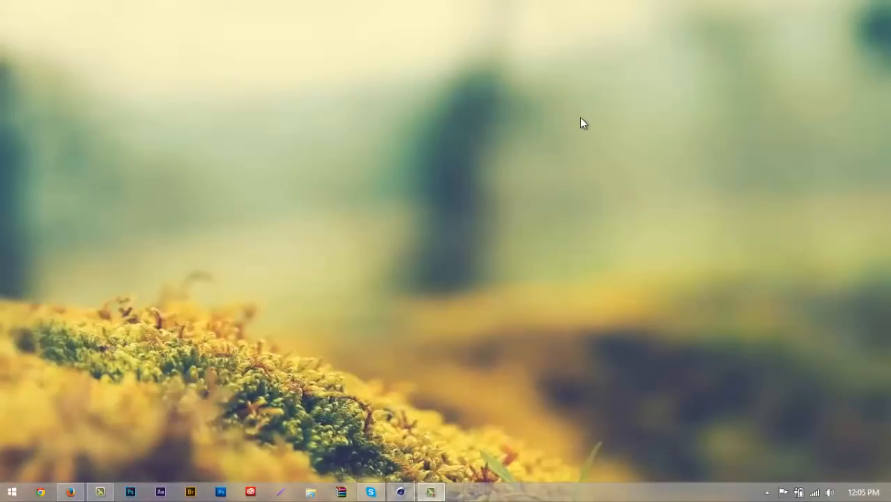
mouse_move(531, 300)
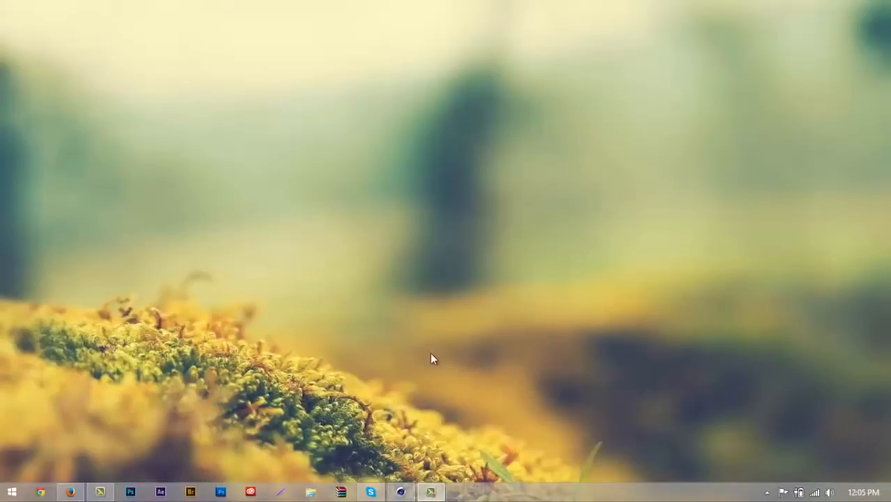
Select the old draped Plane inside the Bed group and delete it, leaving the bare mattress
click(430, 492)
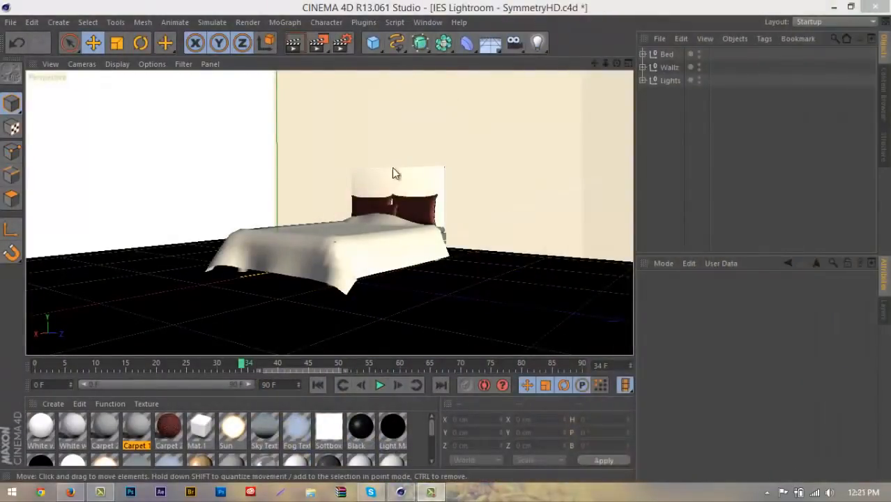
mouse_move(413, 238)
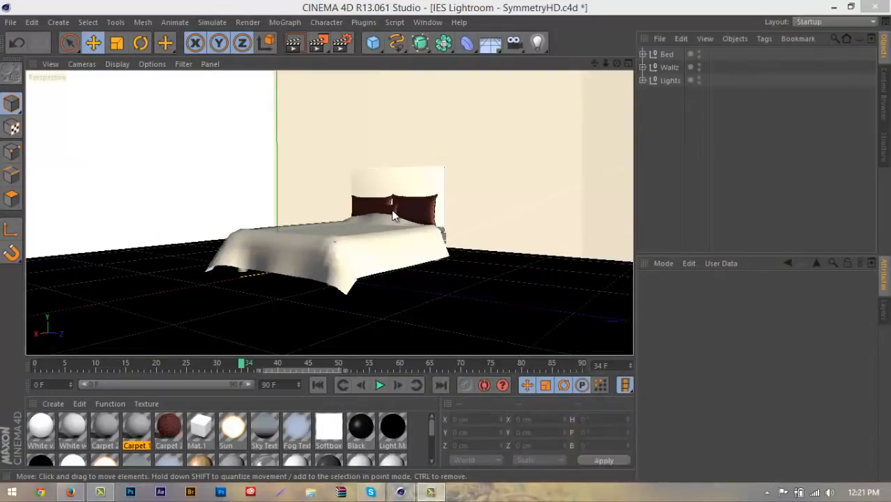
mouse_move(391, 205)
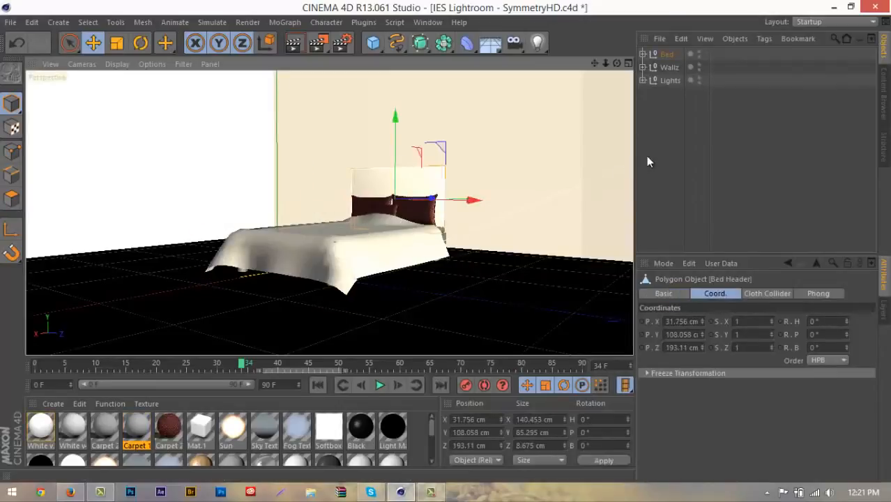
click(644, 55)
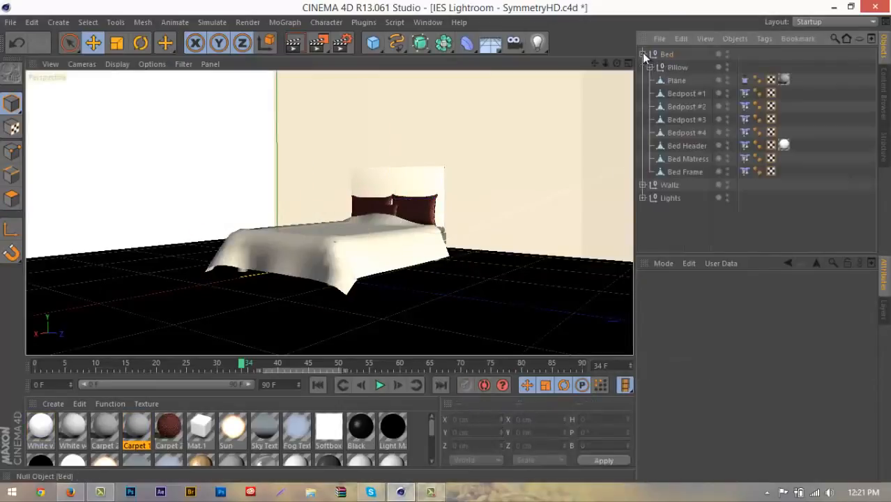
click(675, 80)
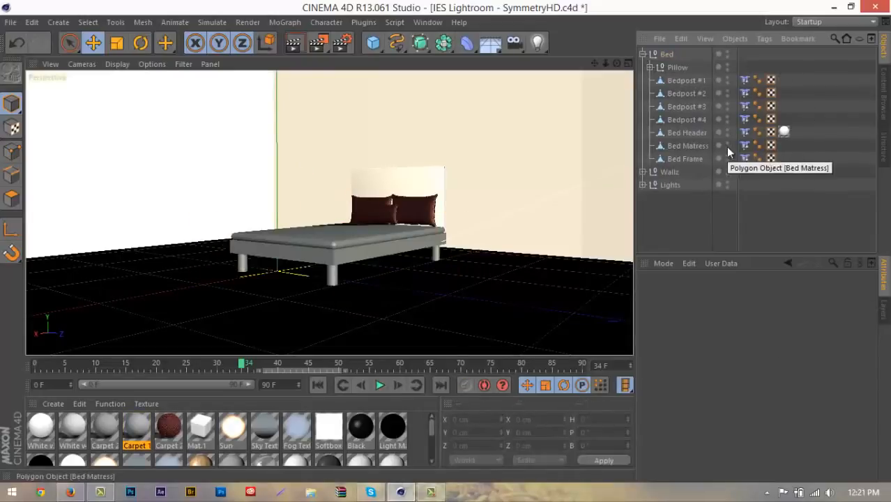
Add a 400 cm plane named Blanket in the Bed group at about 31.5 cm height, turned 90°
click(745, 81)
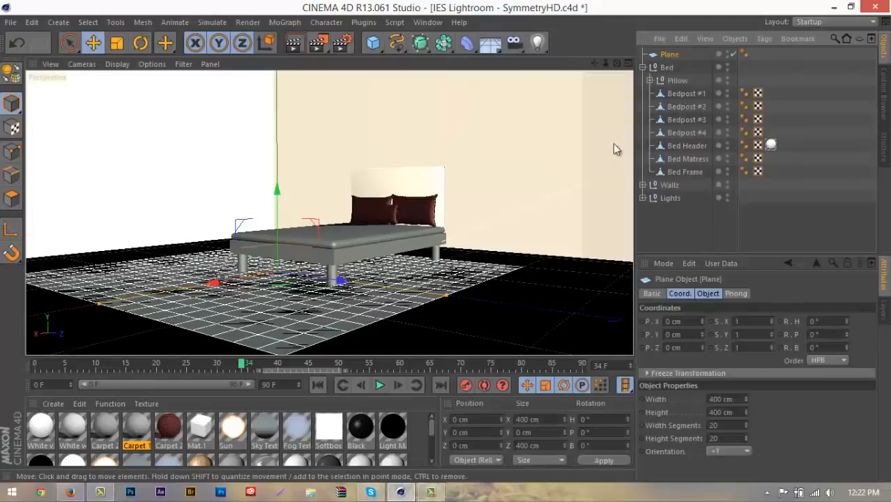
double_click(669, 54)
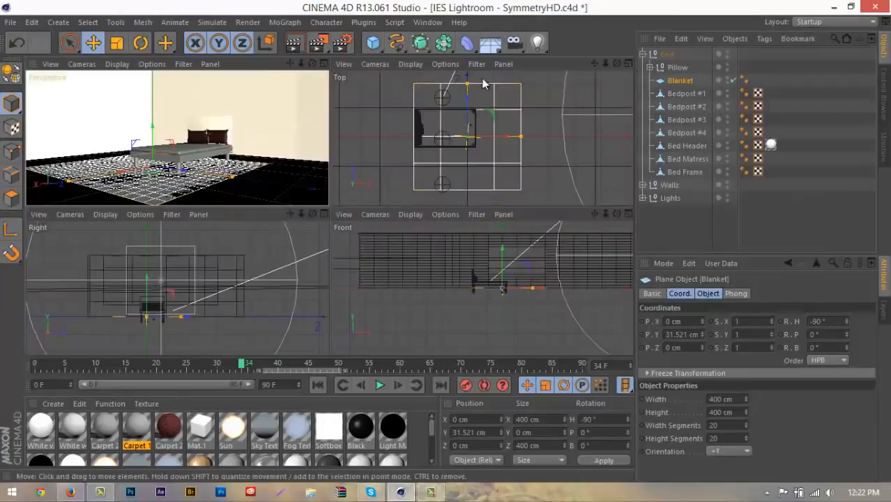
Resize the Blanket to roughly 234 × 175 cm over the bed and raise it to about 186 cm
drag(465, 85, 469, 111)
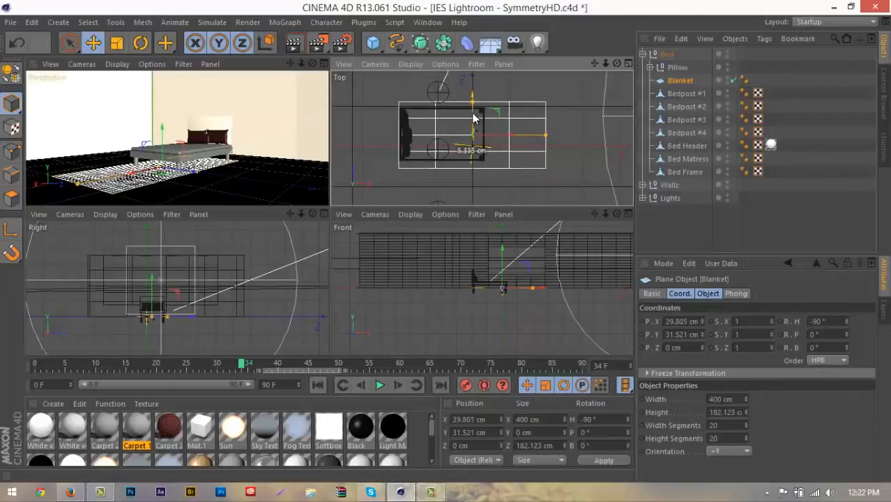
drag(473, 117, 472, 106)
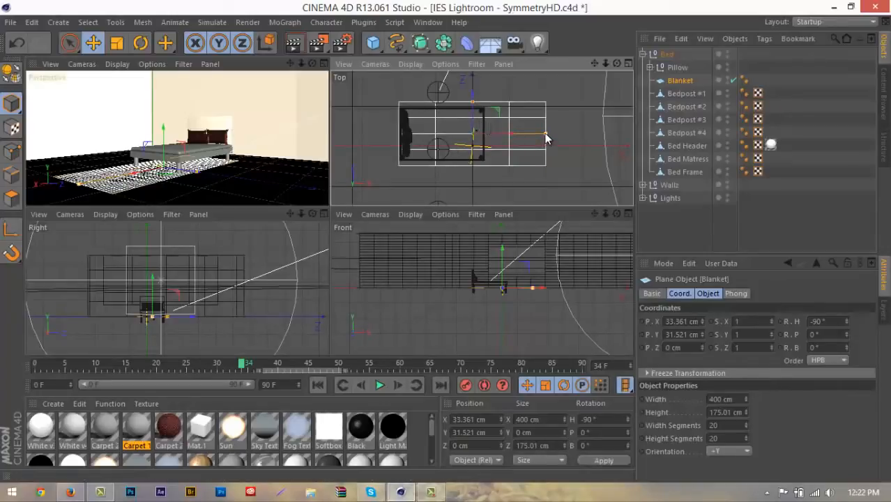
drag(548, 136, 509, 137)
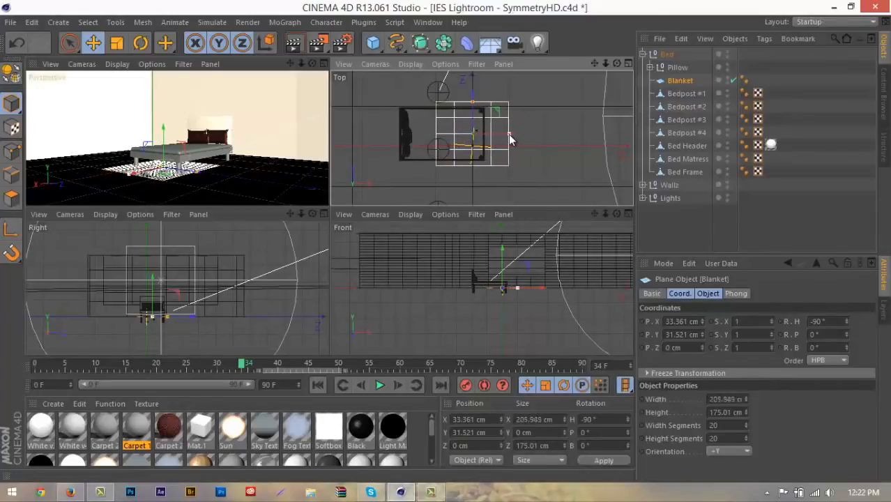
drag(473, 129, 487, 146)
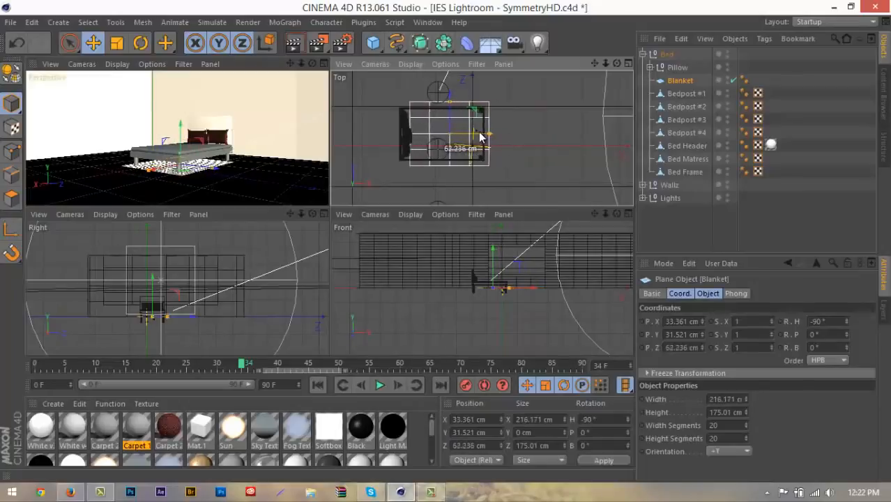
drag(482, 136, 488, 133)
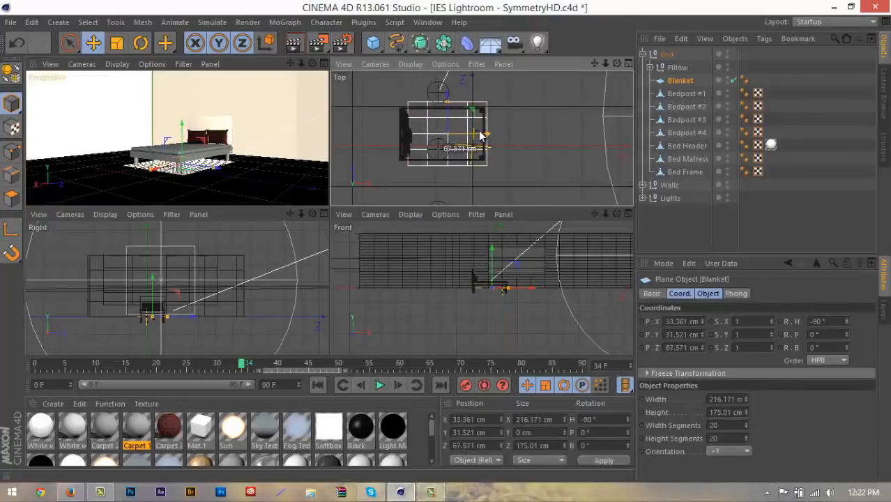
drag(481, 136, 491, 136)
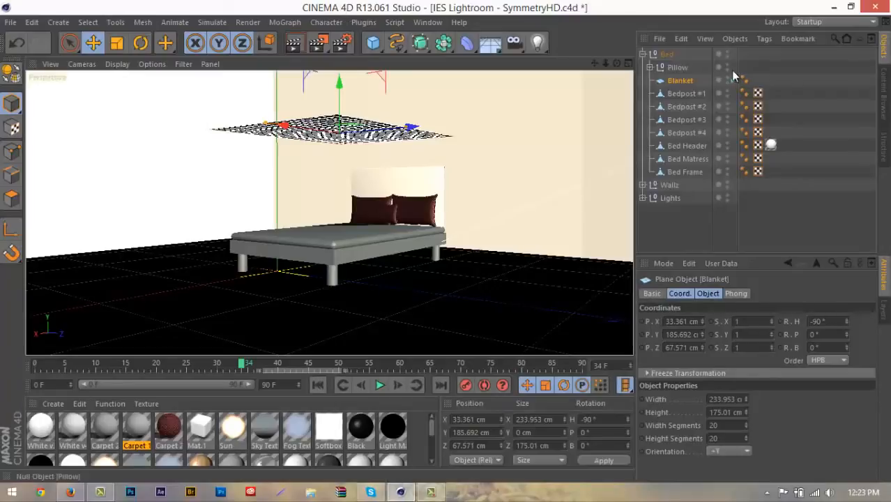
Give the bedposts, header, mattress and frame Cloth Collider tags
click(685, 171)
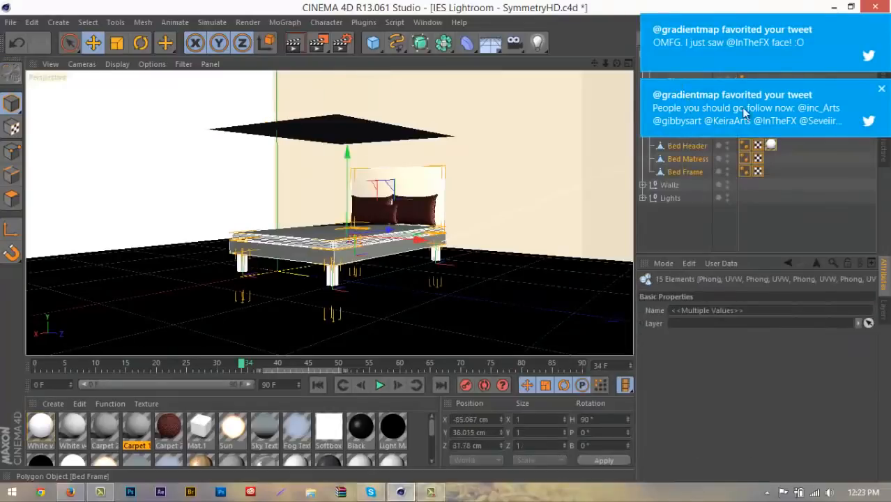
click(881, 88)
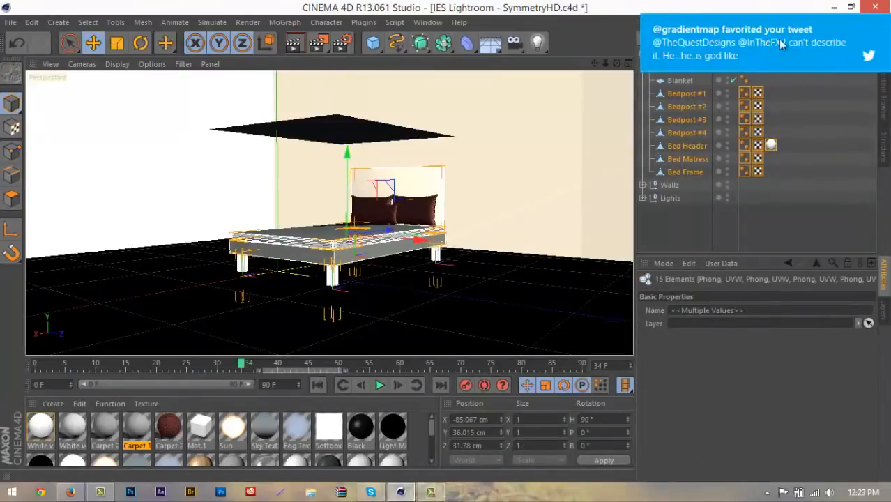
click(765, 39)
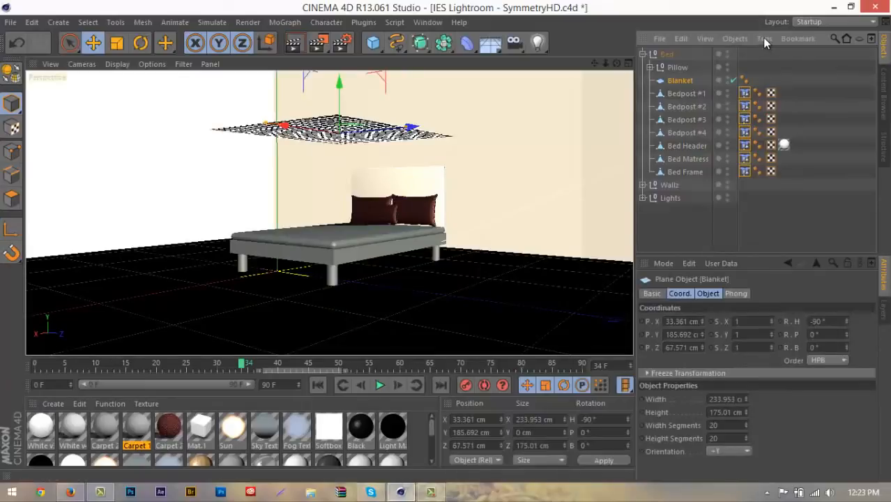
Add a Cloth tag to the Blanket, make it editable and rewind to frame 0
click(765, 38)
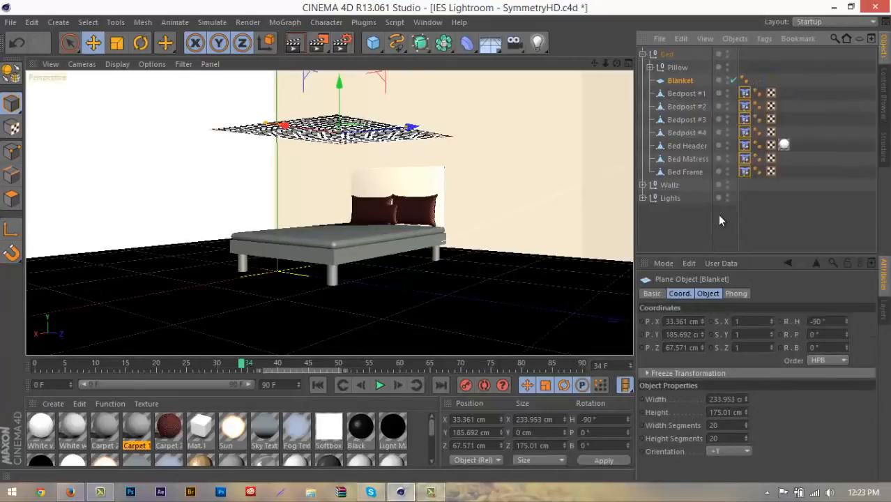
click(745, 80)
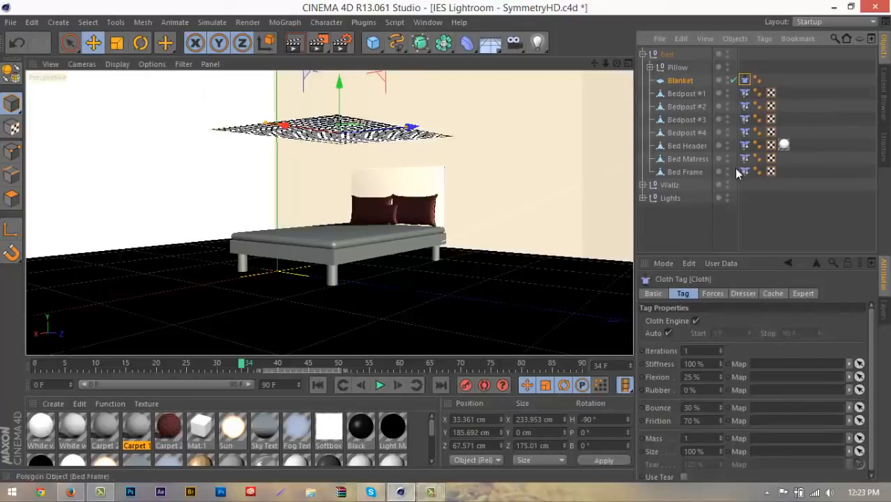
click(687, 93)
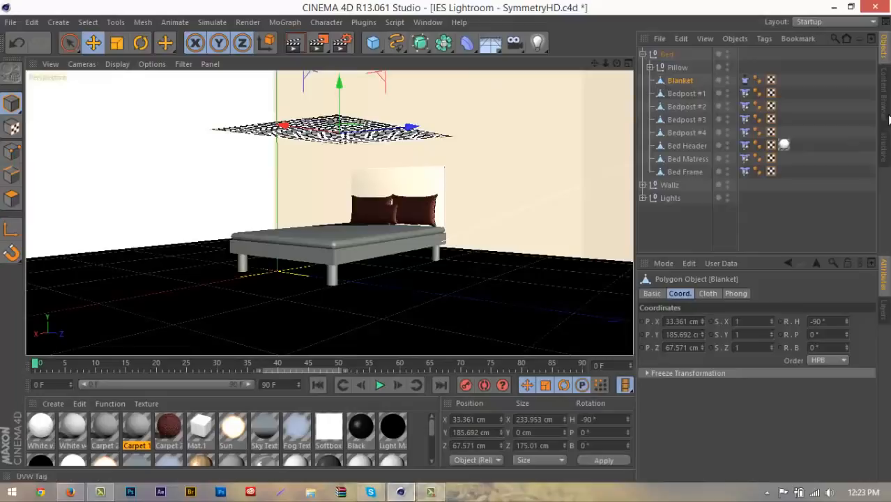
mouse_move(315, 151)
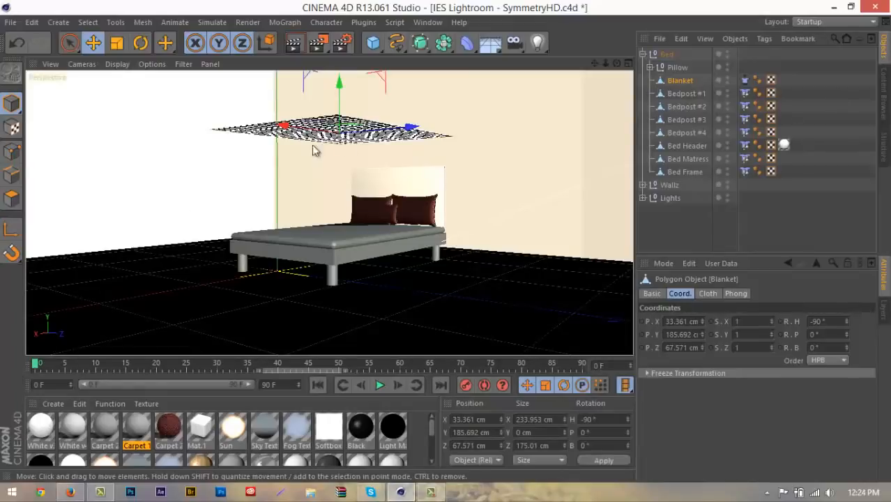
mouse_move(394, 401)
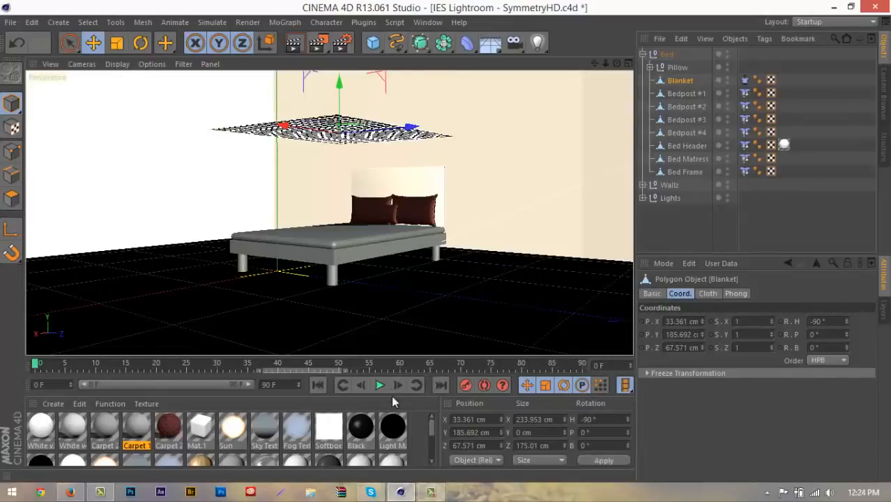
Play, pause and resume the timeline so the cloth blanket falls and drapes over the bed
click(379, 385)
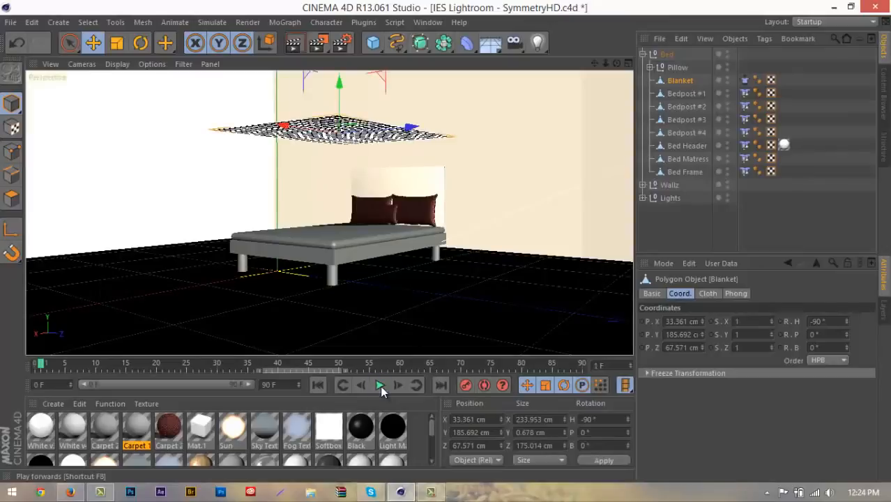
click(380, 385)
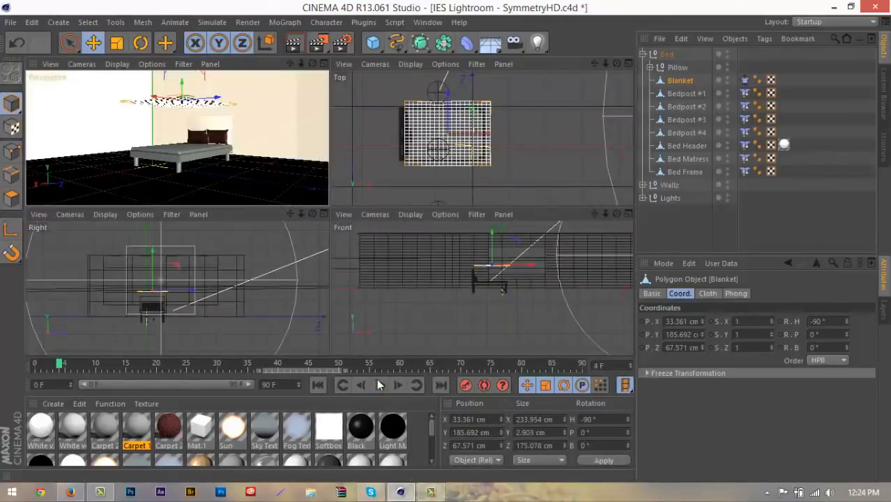
click(380, 384)
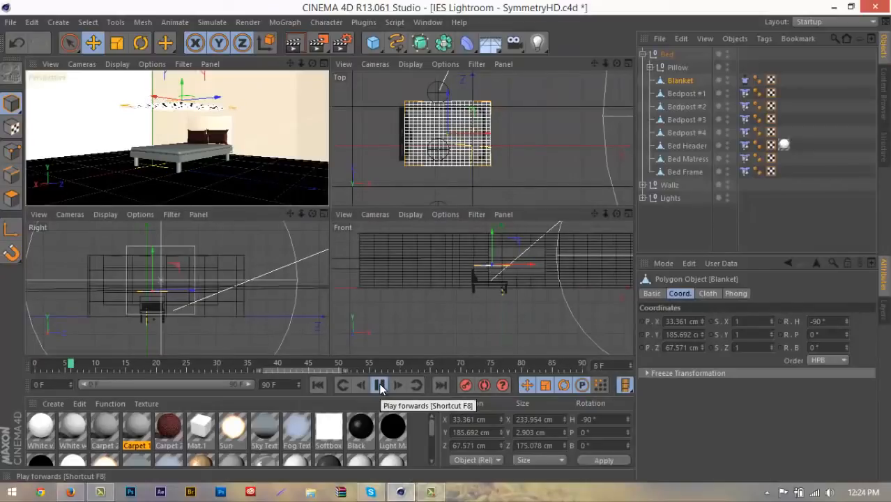
click(380, 385)
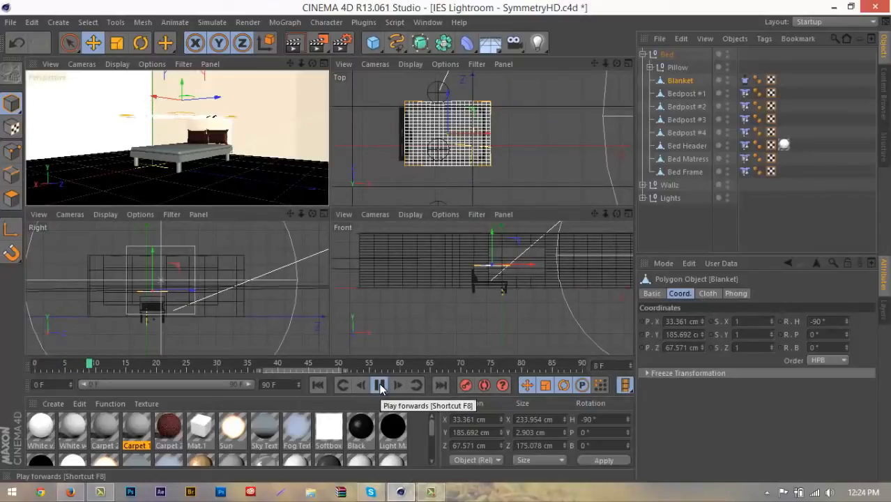
click(380, 385)
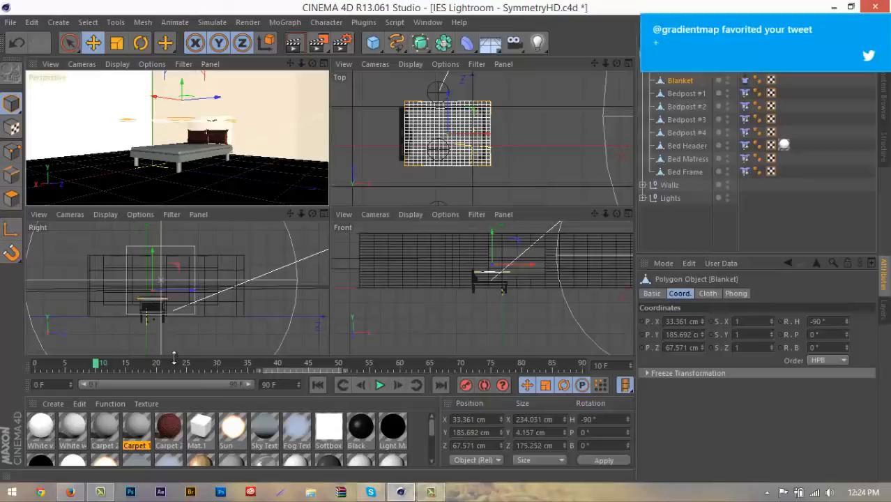
click(398, 384)
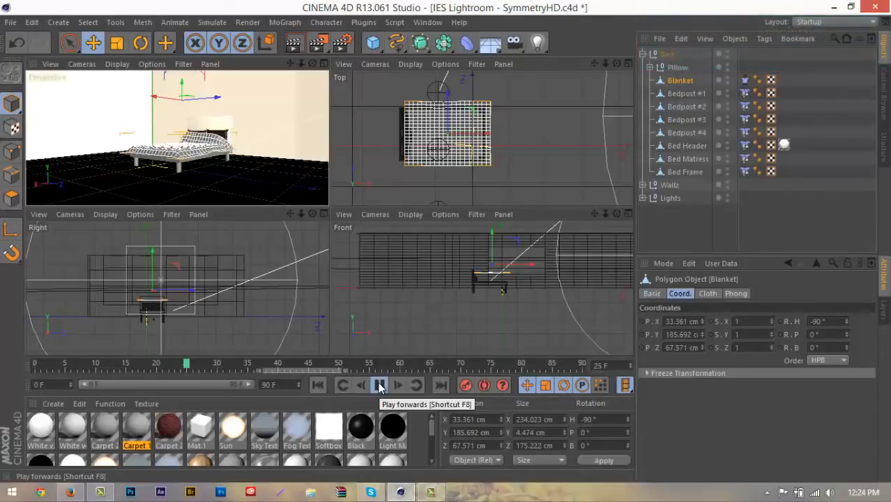
click(379, 385)
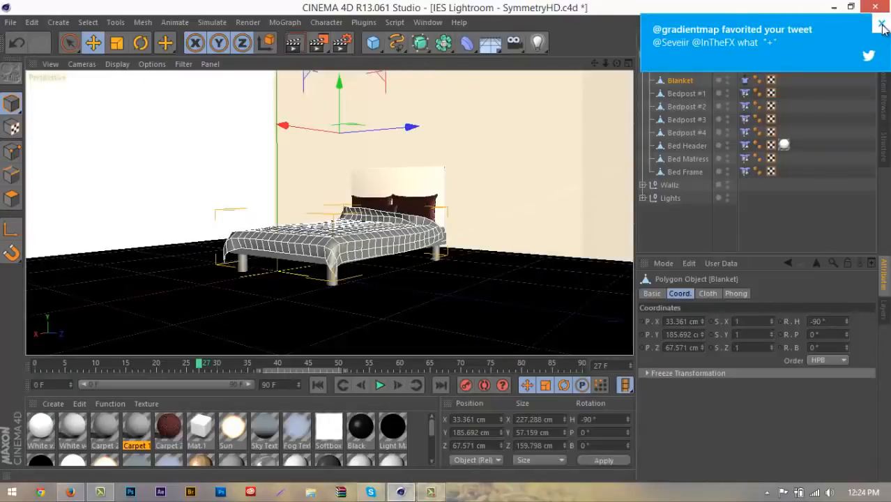
click(882, 24)
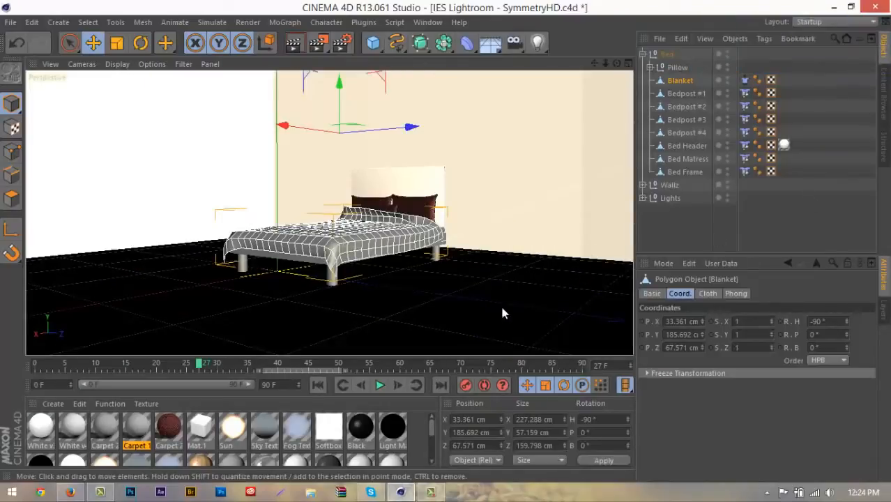
click(380, 385)
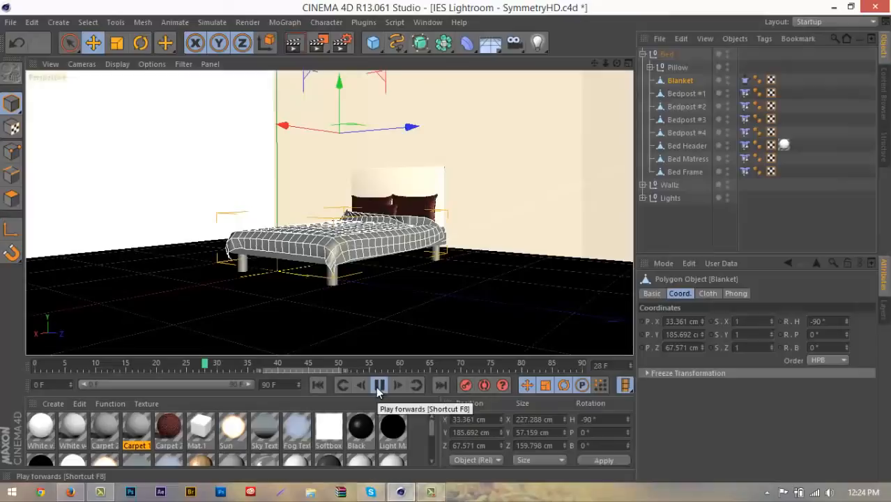
click(380, 385)
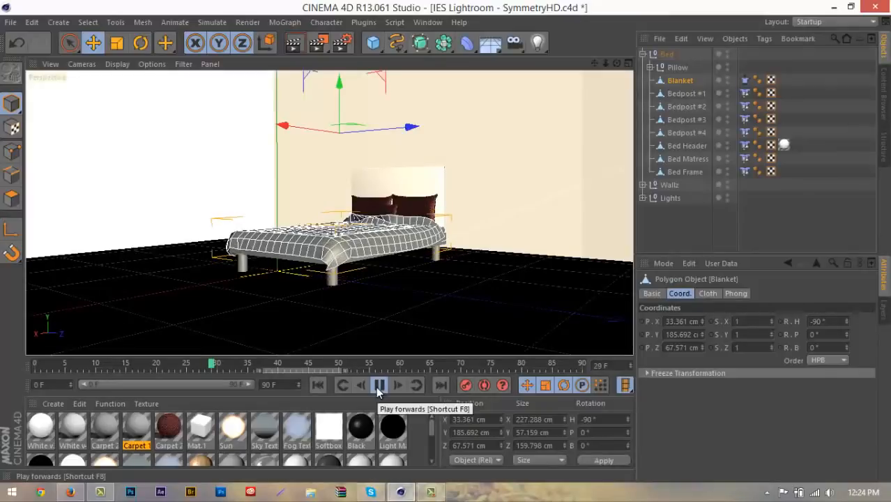
click(379, 385)
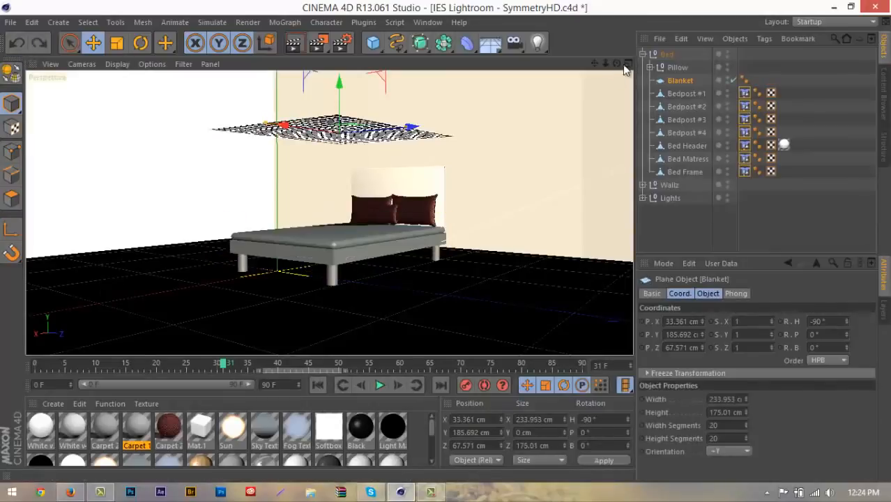
Undo to the plane, resize it to about 259 × 189 cm, make it editable and test playback
click(617, 63)
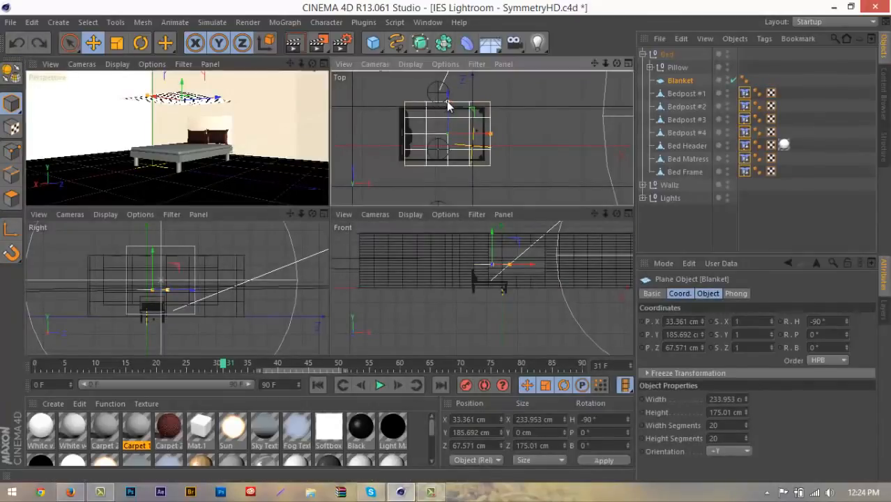
drag(446, 104, 495, 136)
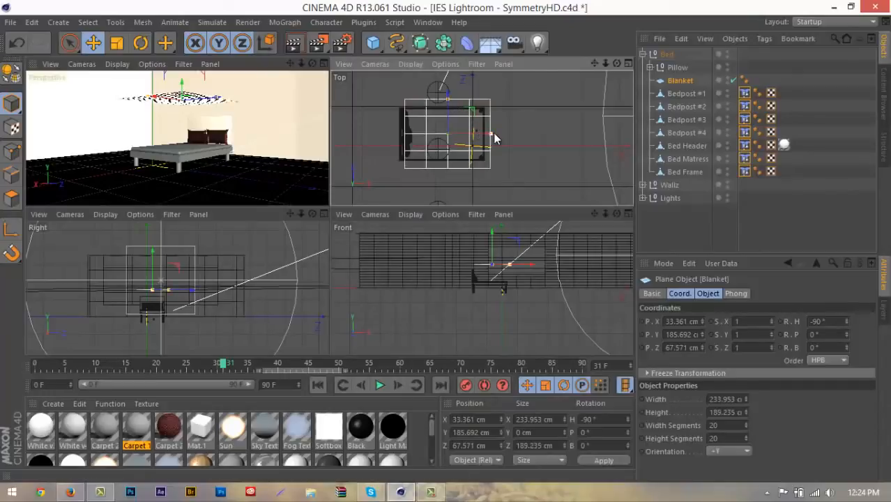
drag(481, 131, 490, 136)
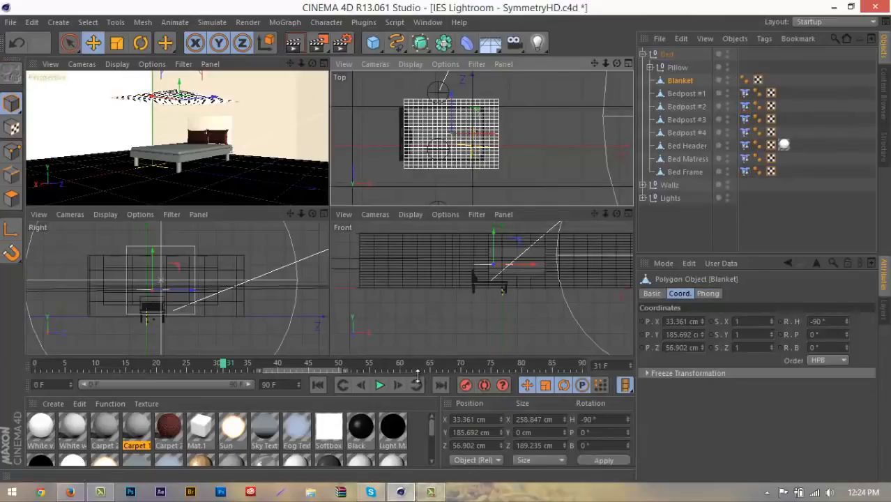
click(380, 385)
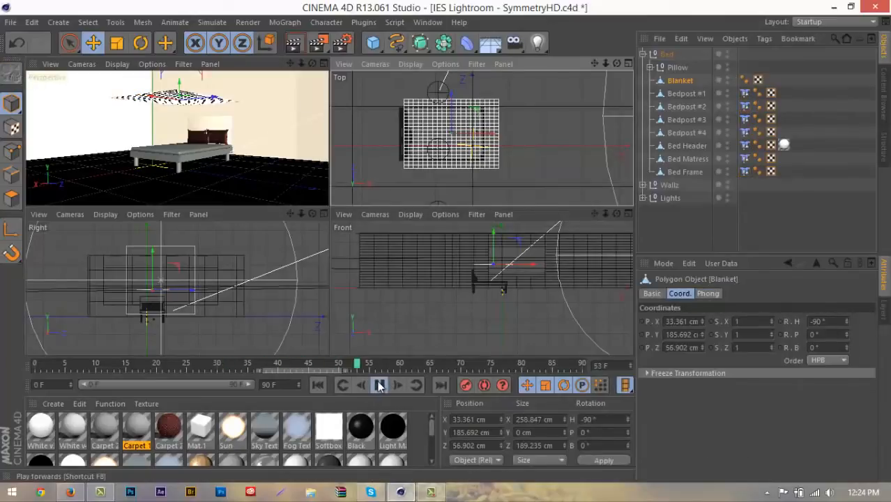
click(379, 385)
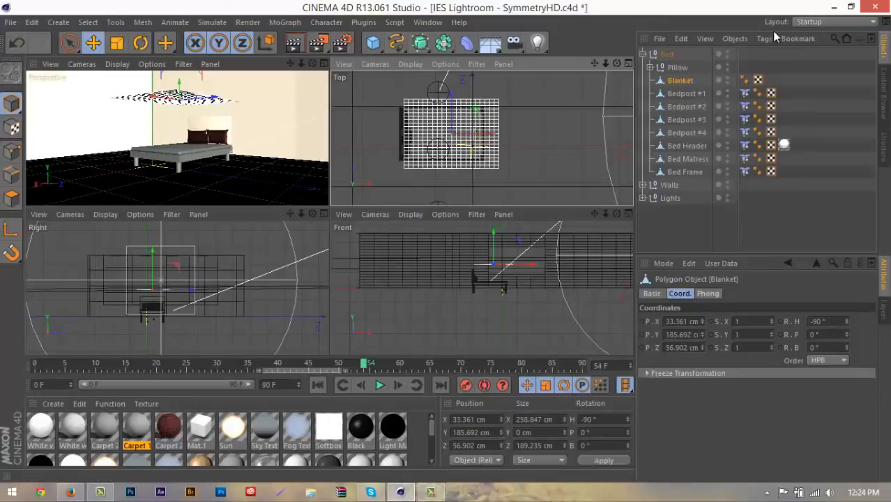
click(764, 39)
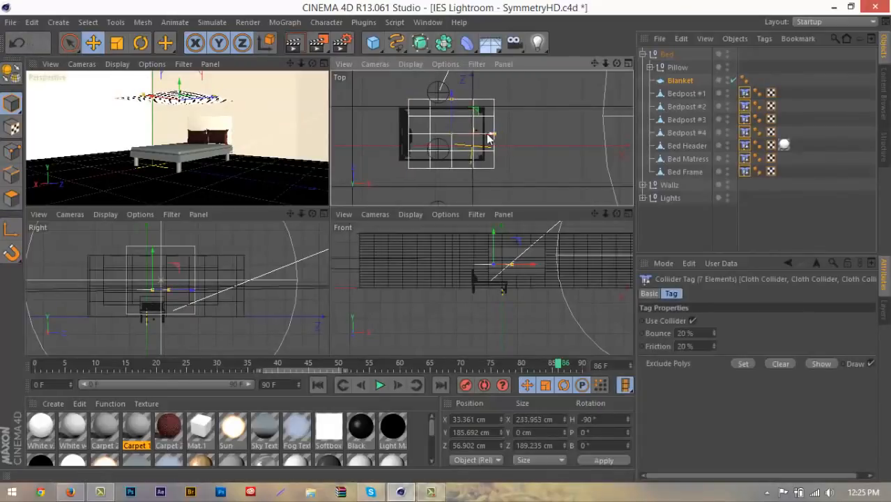
Narrow the Blanket to about 230 cm, add a Cloth tag again and rewind to the start frame
drag(474, 132, 485, 143)
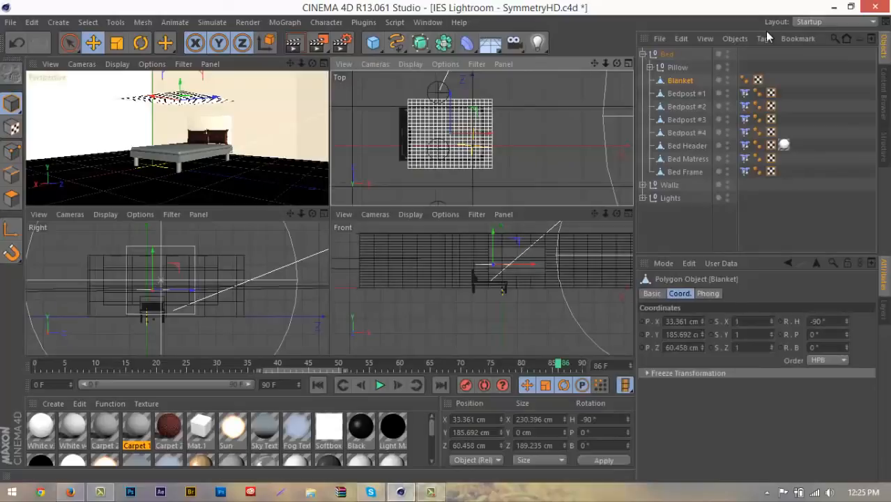
click(764, 39)
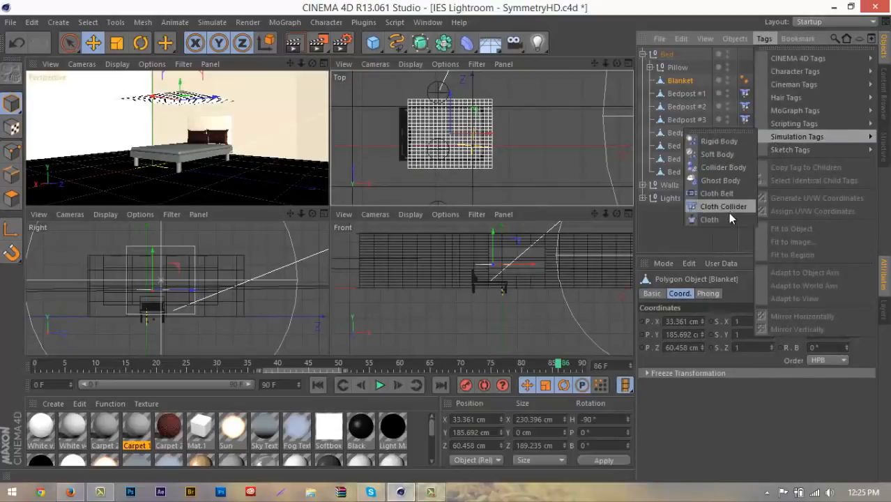
click(709, 219)
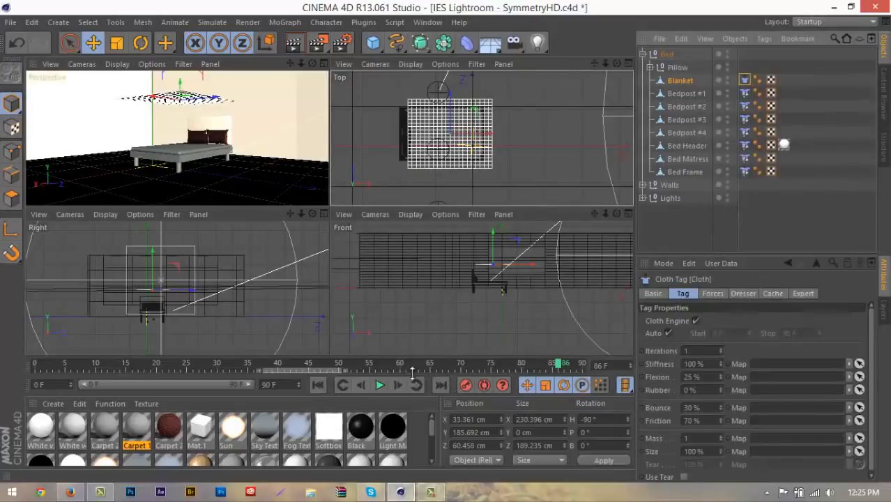
click(318, 385)
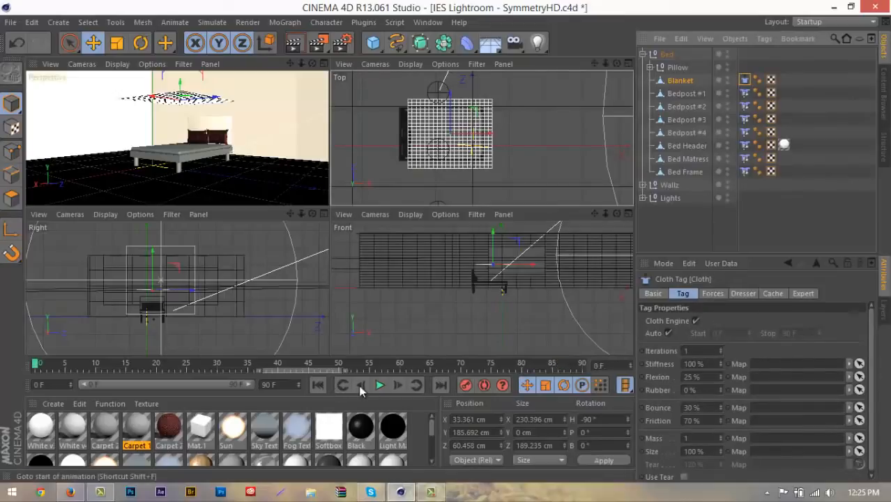
Run the cloth simulation in the maximized Perspective view, stopping around frame 38 once the blanket settles
click(379, 385)
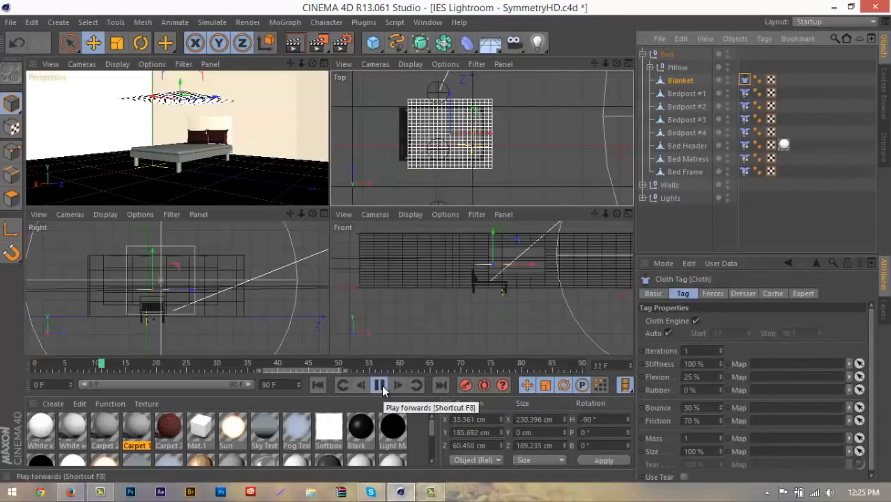
click(380, 385)
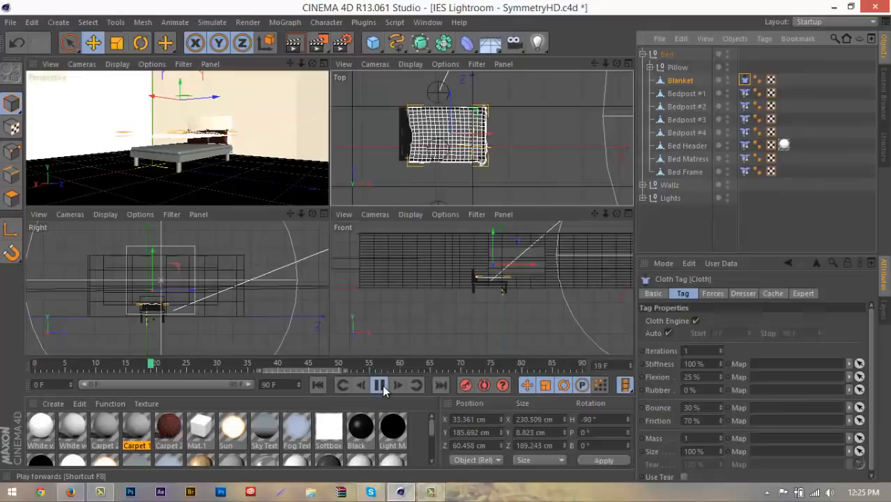
click(379, 385)
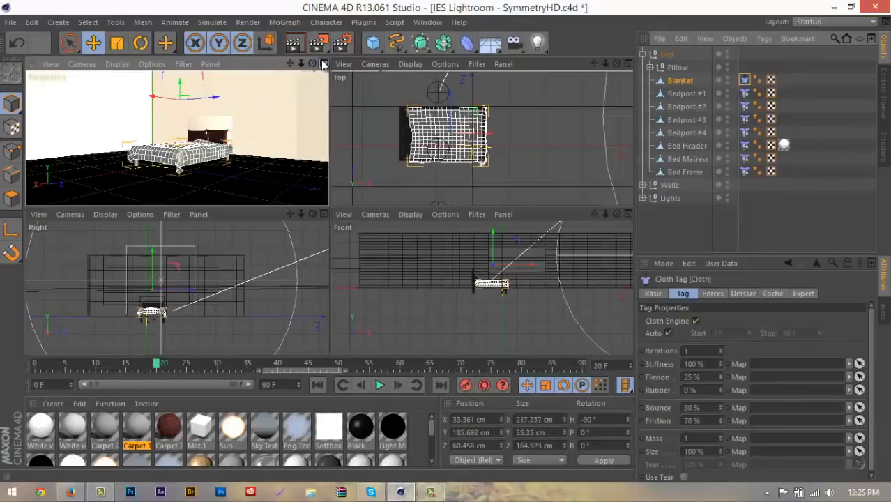
click(379, 384)
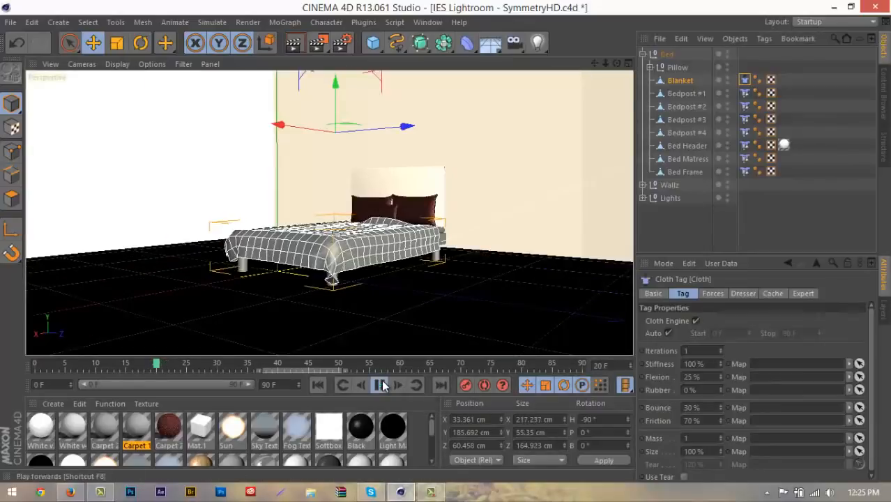
click(381, 385)
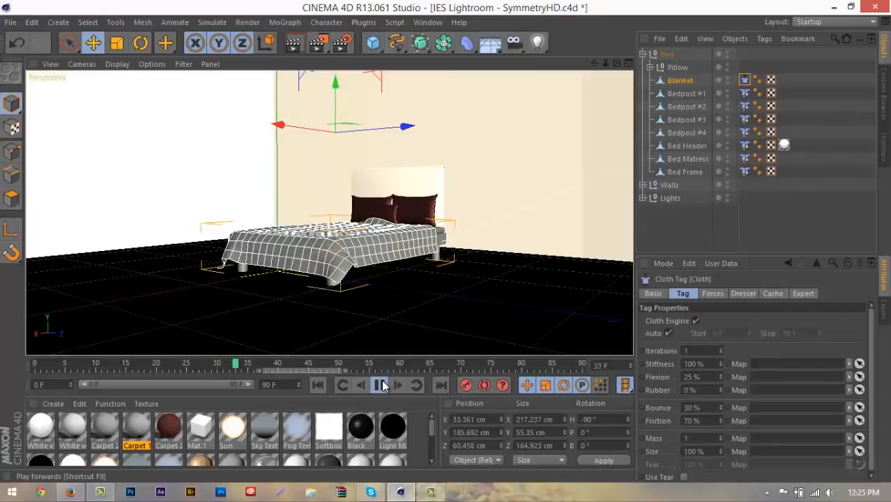
click(380, 385)
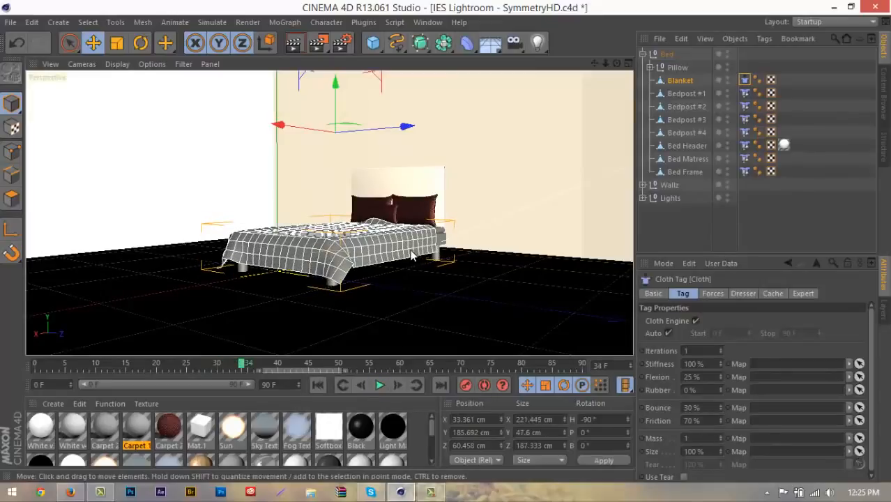
click(380, 385)
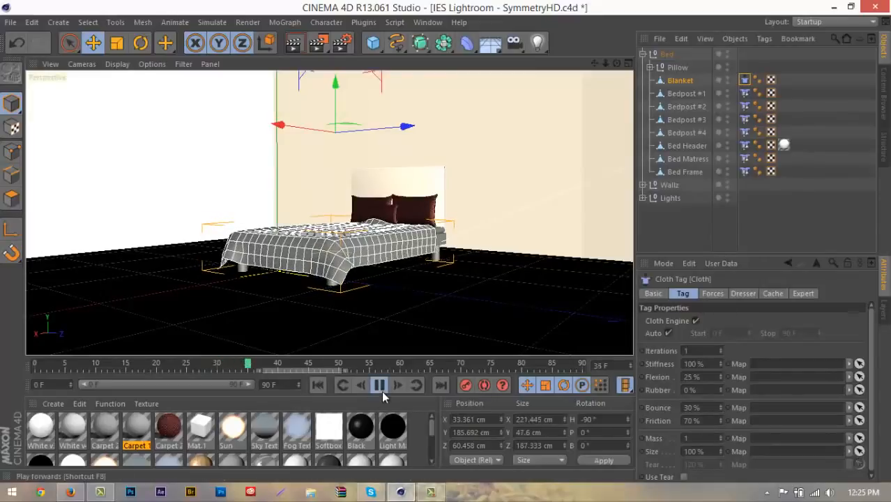
click(380, 385)
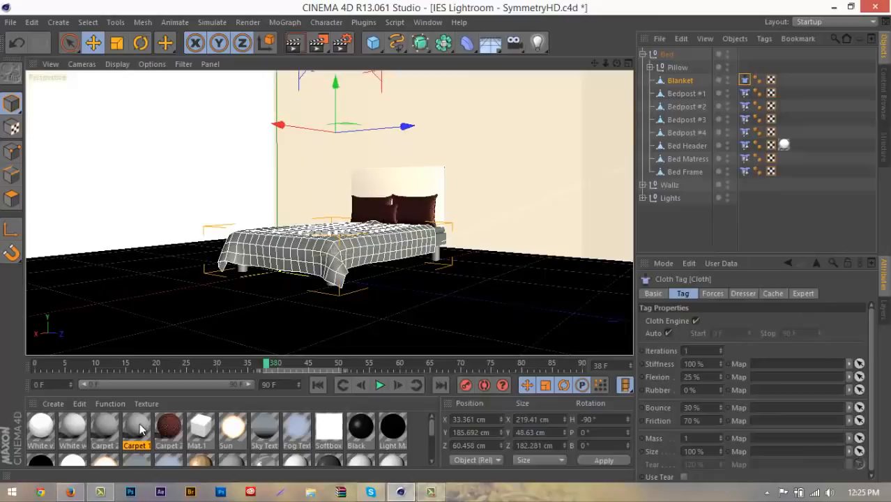
Apply the Carpet 14 material to the draped Blanket
click(136, 427)
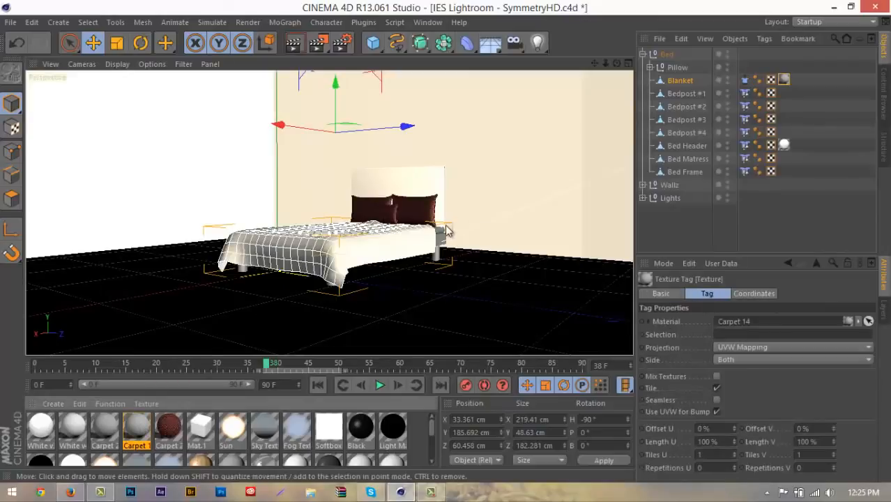